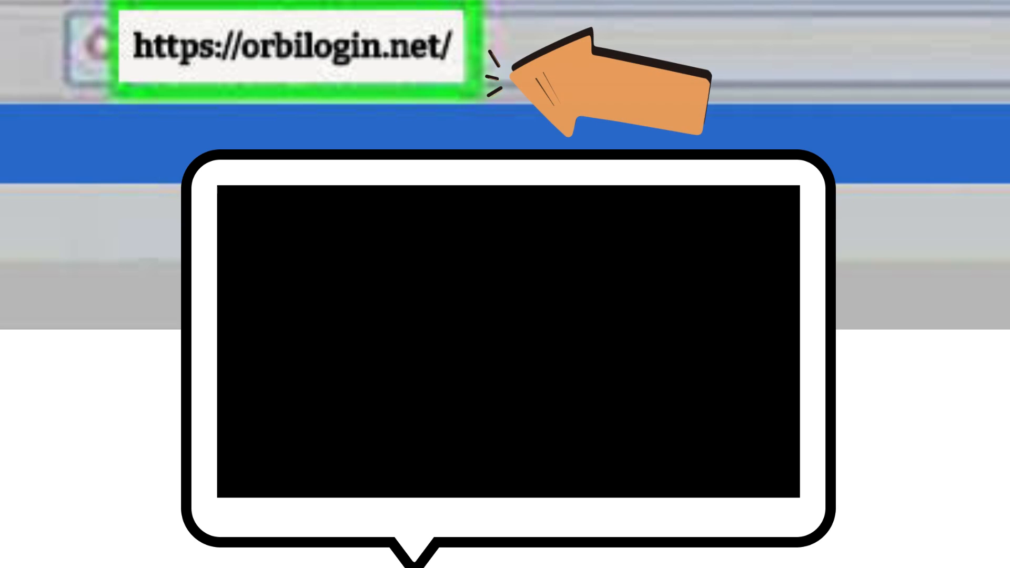
type("Orbilogin.net")
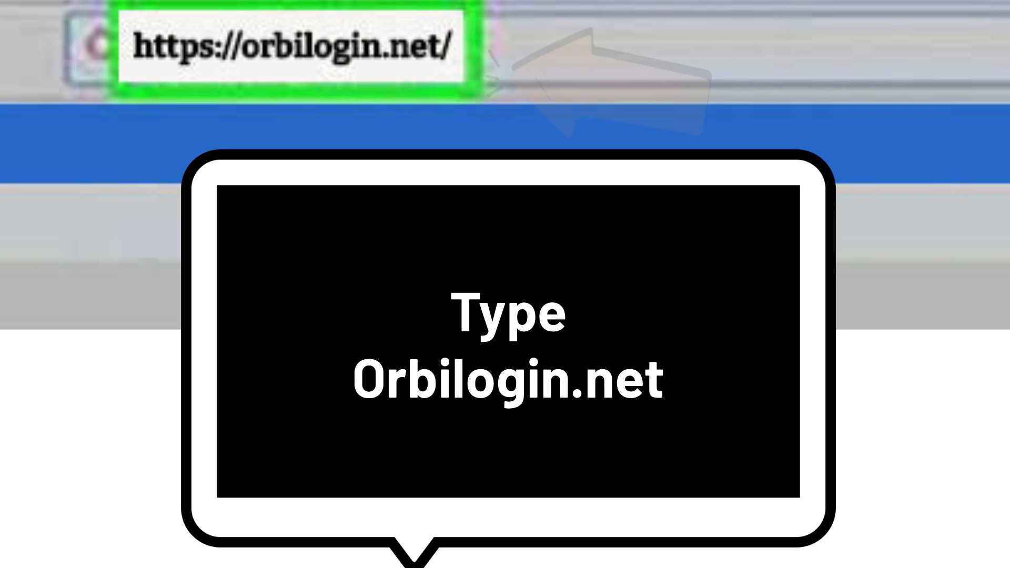
type("www.orbilogin.com")
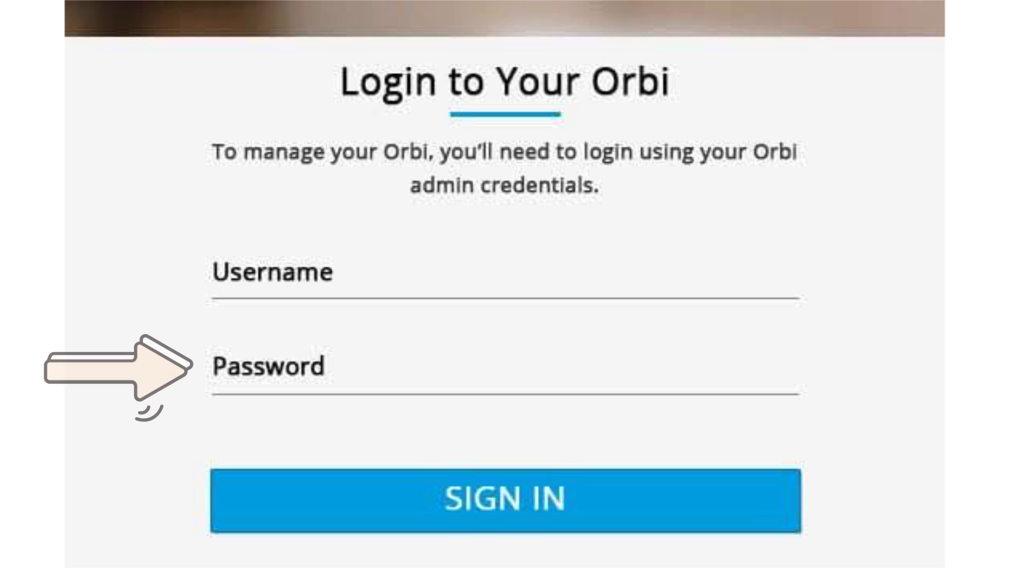
Sign in with username Admin to reach the Basic Home dashboard
type("Admin")
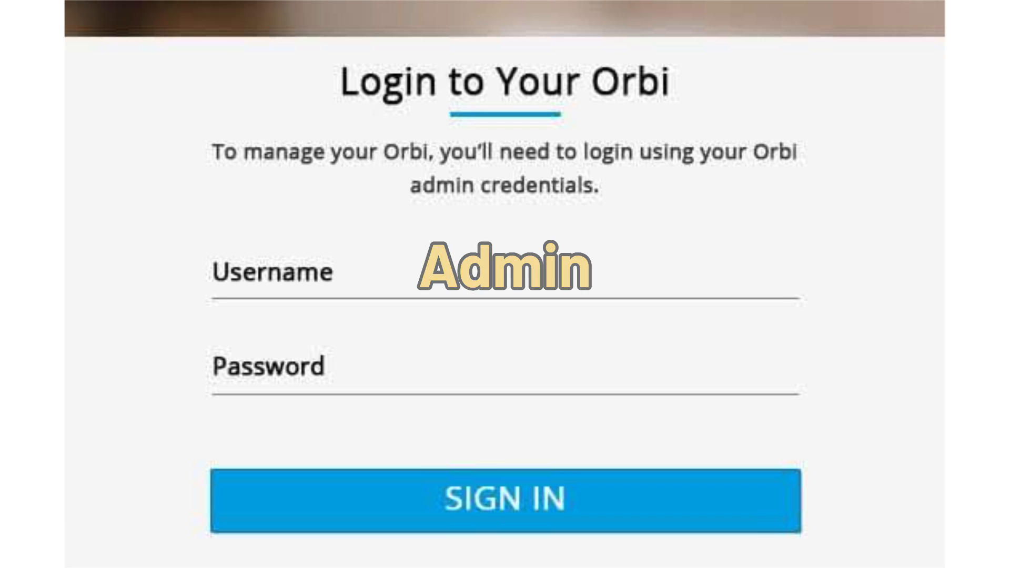
left_click(505, 505)
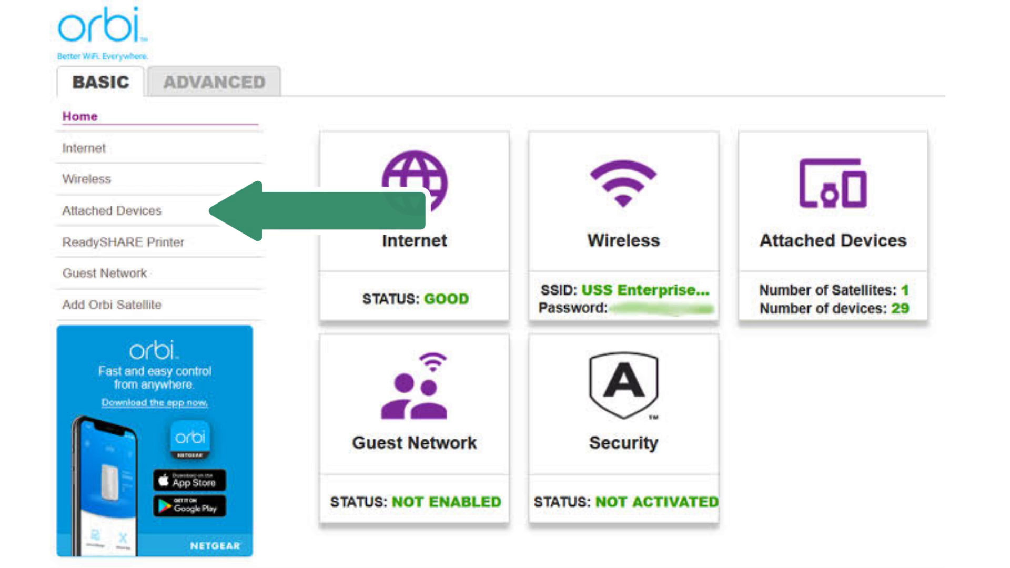